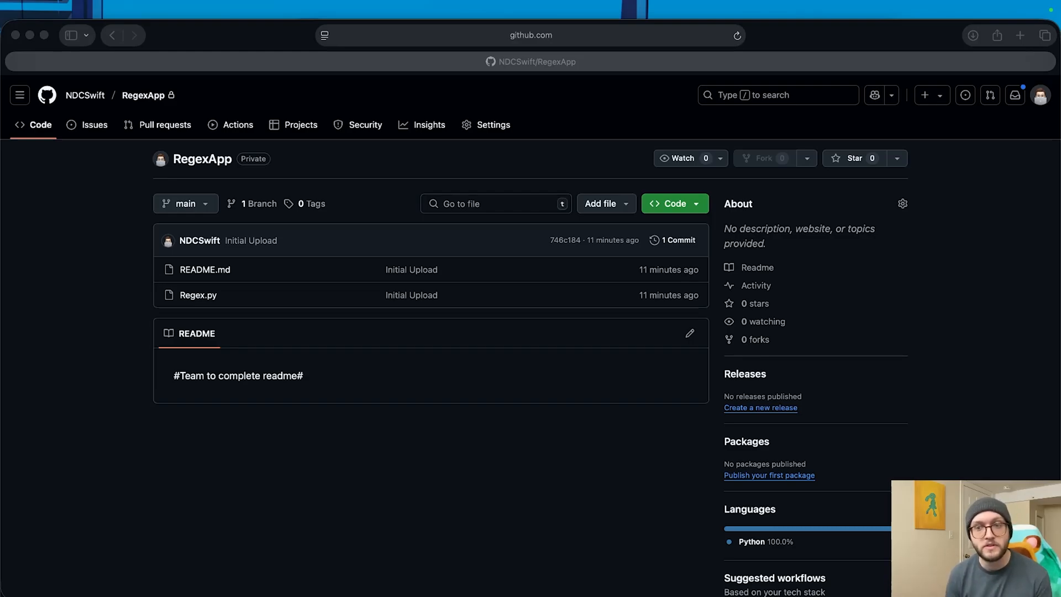
{"action": "mouse_move", "coordinate": [302, 33]}
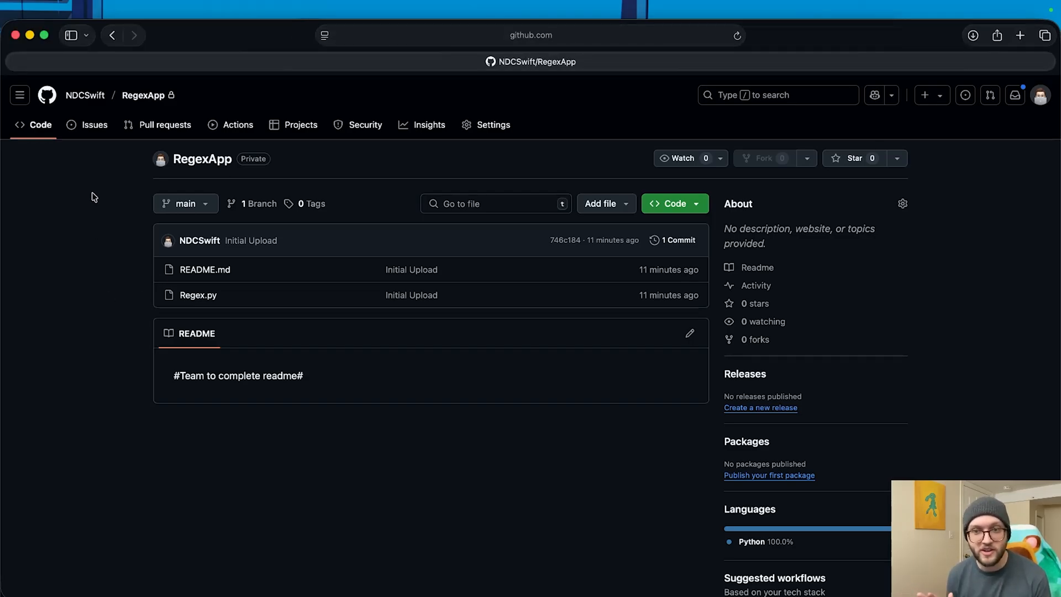
{"action": "mouse_move", "coordinate": [157, 173]}
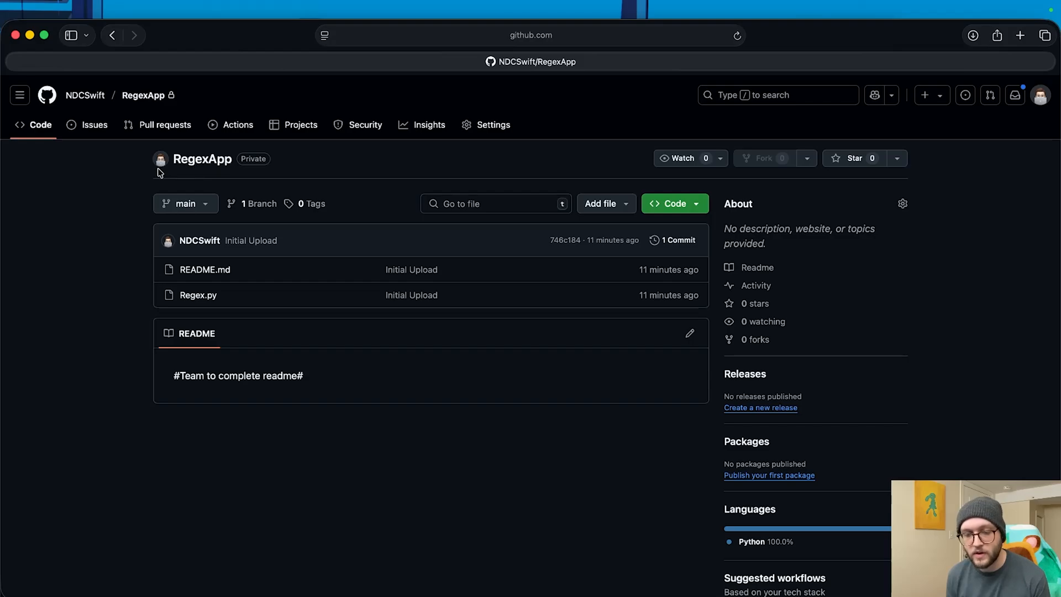
{"action": "mouse_move", "coordinate": [129, 185]}
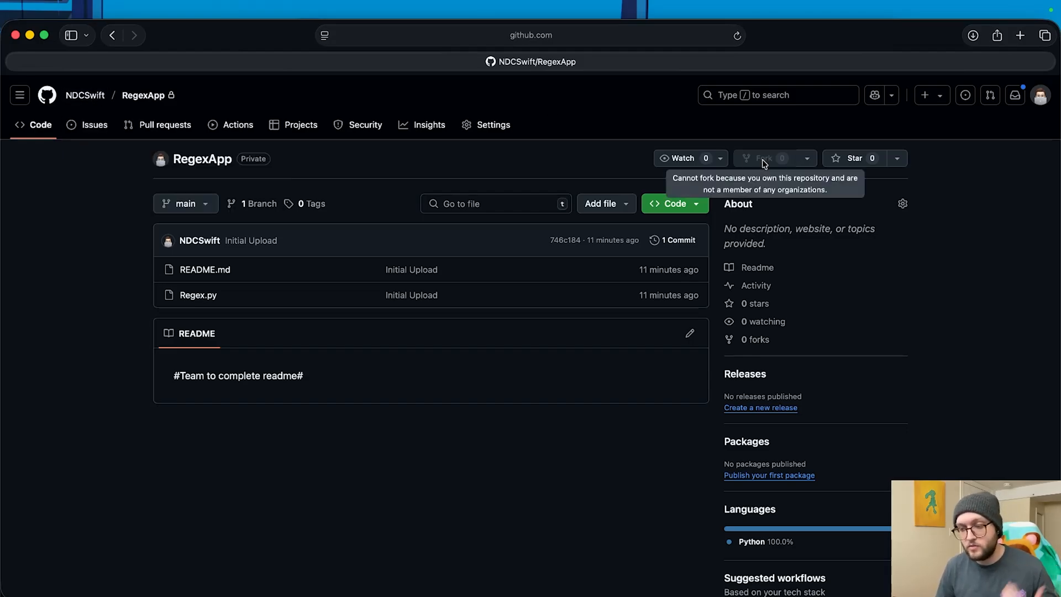
{"action": "mouse_move", "coordinate": [973, 207]}
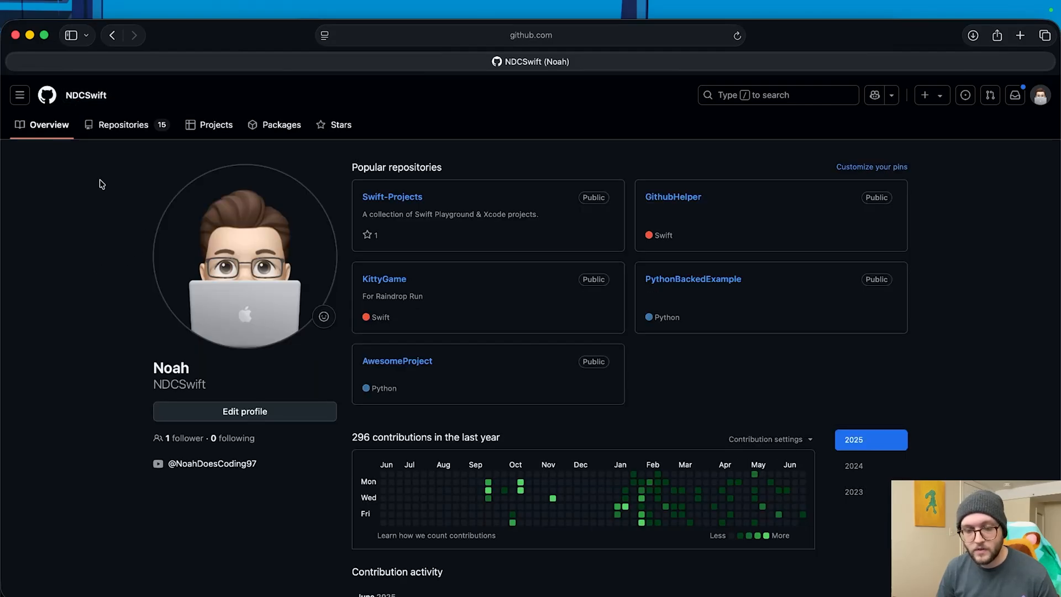
{"action": "mouse_move", "coordinate": [122, 125]}
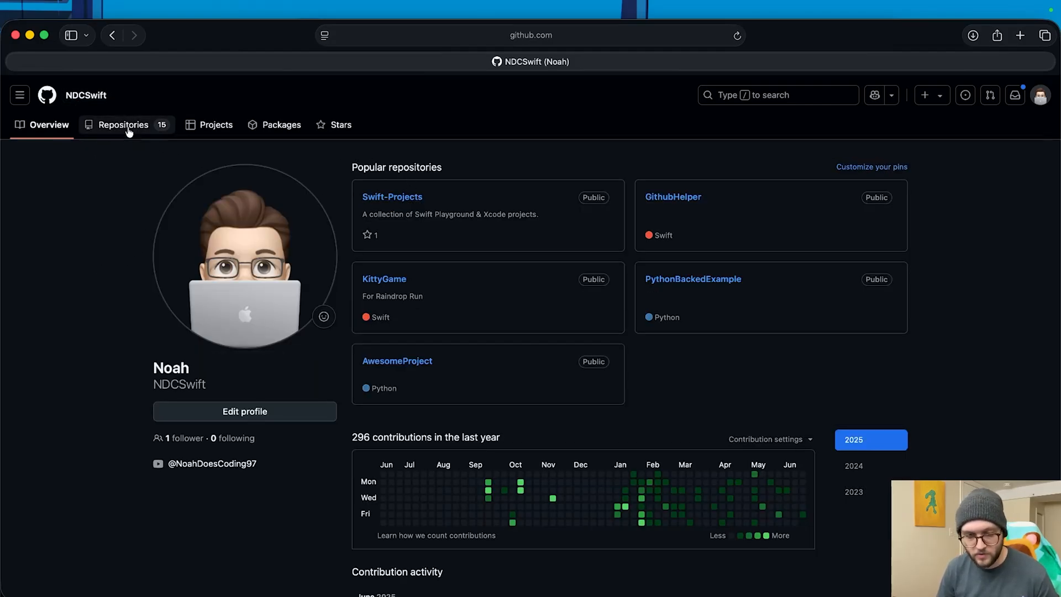
Open the private RegexApp repository from the account's Repositories list.
{"action": "left_click", "coordinate": [123, 125]}
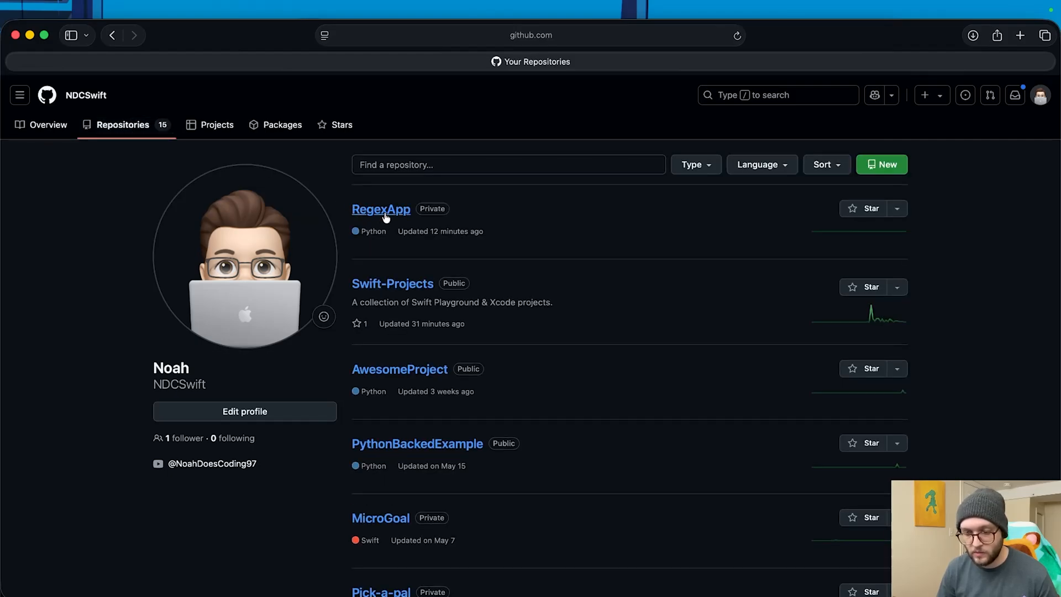
{"action": "left_click", "coordinate": [380, 209]}
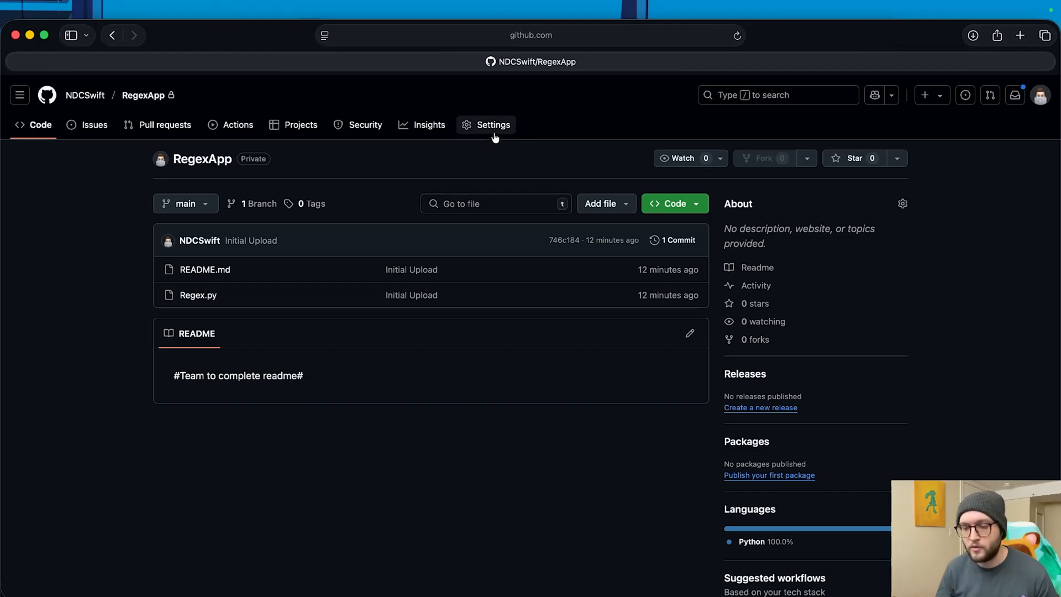
Open RegexApp's Settings and view the Collaborators access page, currently empty.
{"action": "left_click", "coordinate": [493, 125]}
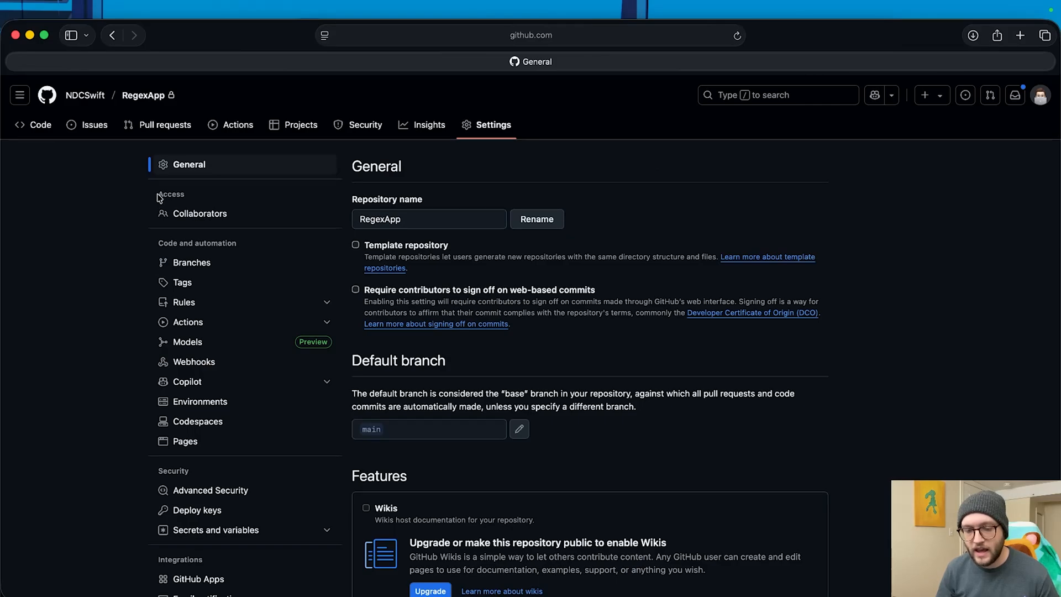
{"action": "mouse_move", "coordinate": [255, 215]}
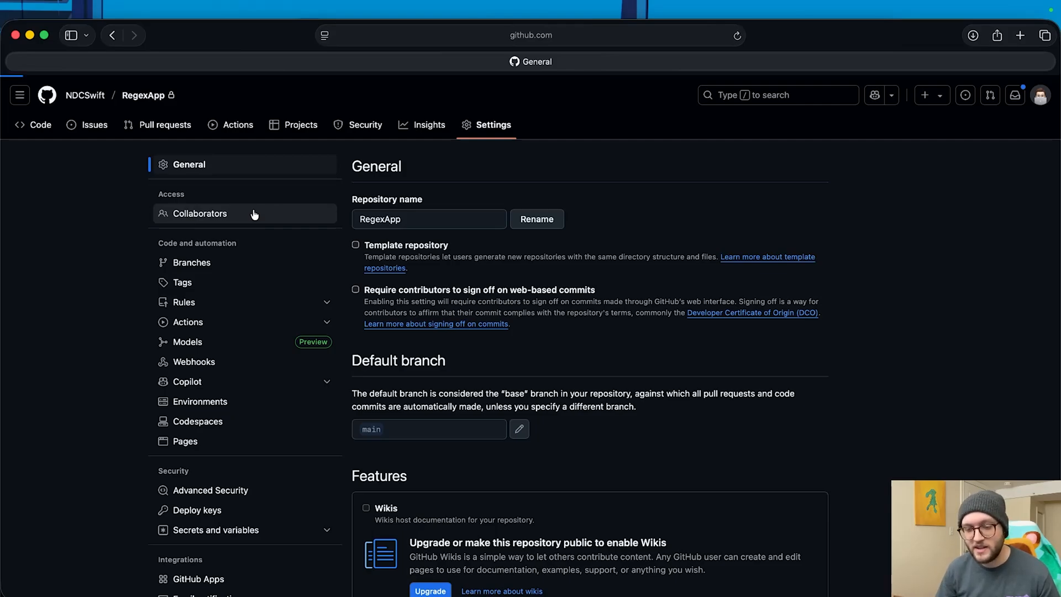
{"action": "left_click", "coordinate": [200, 213]}
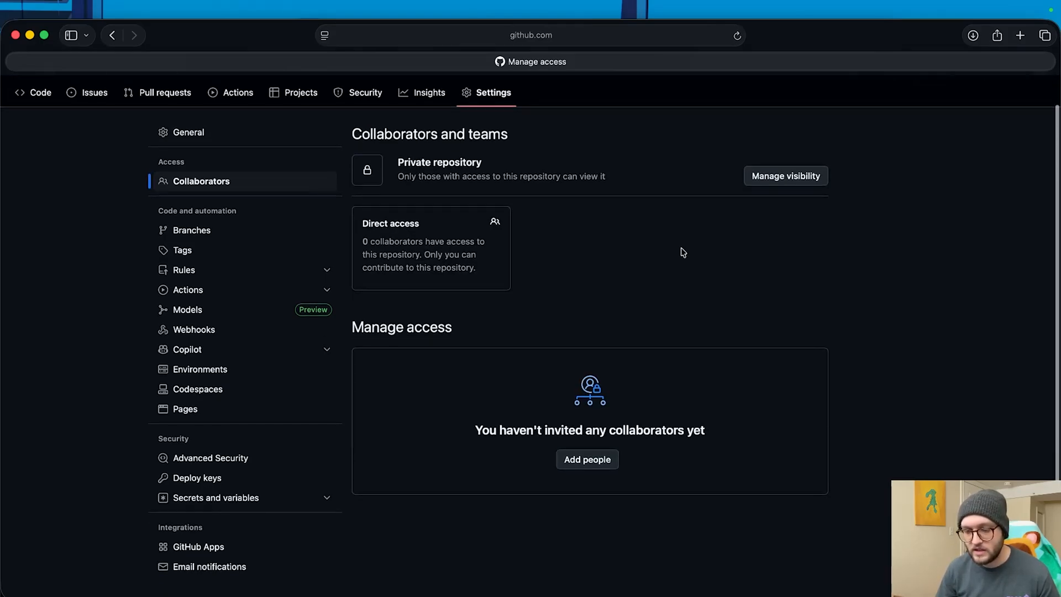
{"action": "scroll", "scroll_direction": "up", "scroll_amount": 3}
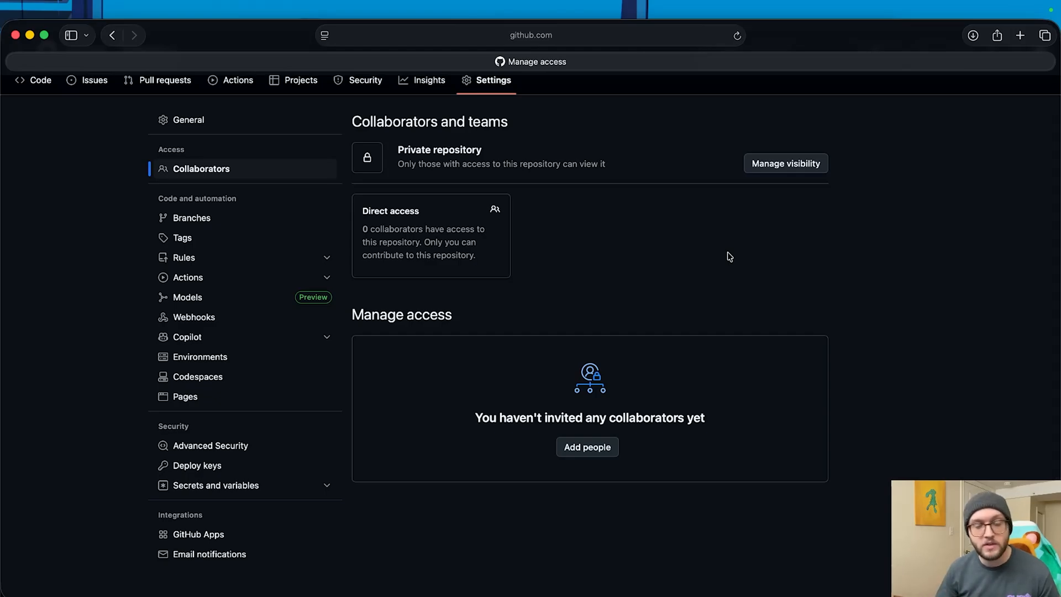
{"action": "scroll", "scroll_direction": "down", "scroll_amount": 3}
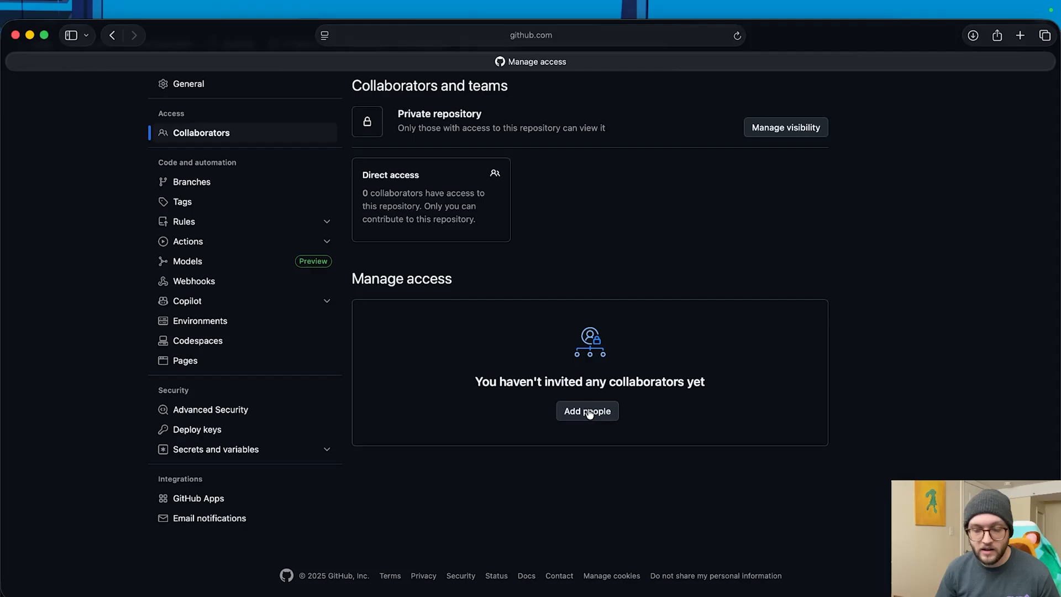
{"action": "left_click", "coordinate": [587, 411]}
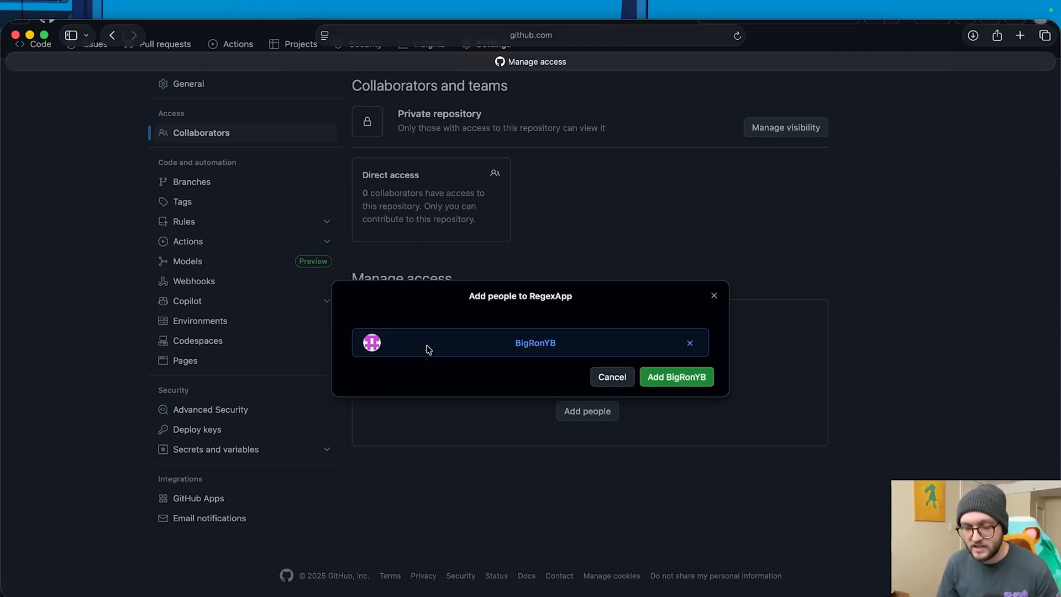
{"action": "mouse_move", "coordinate": [676, 377]}
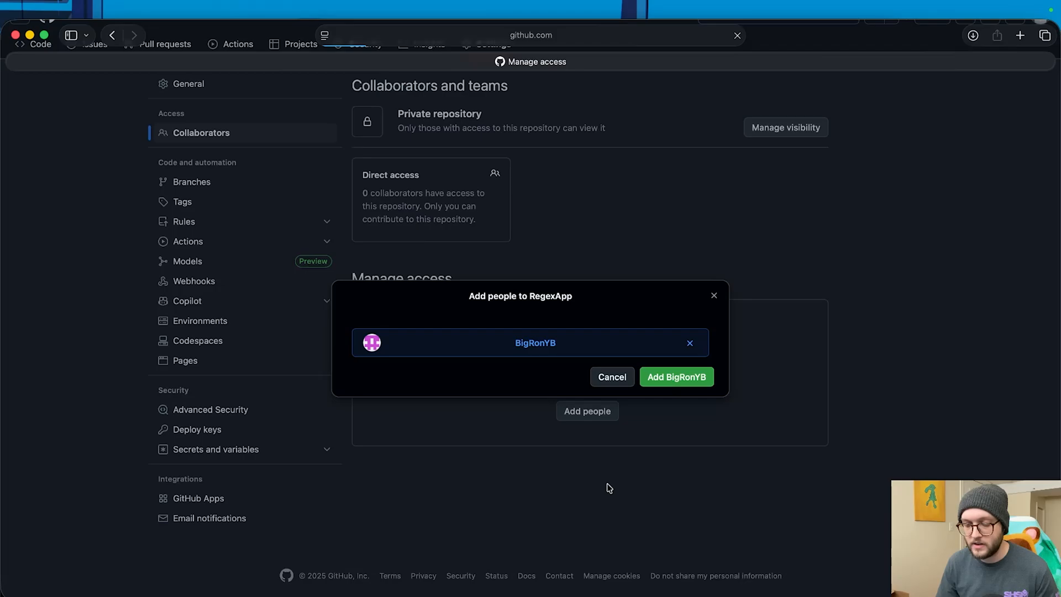
{"action": "left_click", "coordinate": [675, 376]}
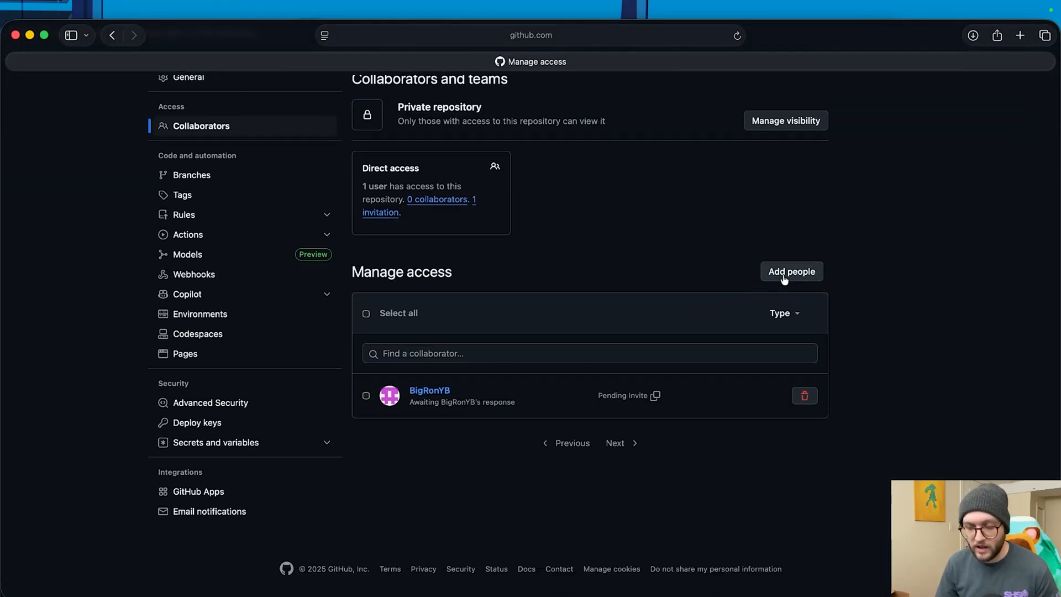
{"action": "left_click", "coordinate": [790, 272]}
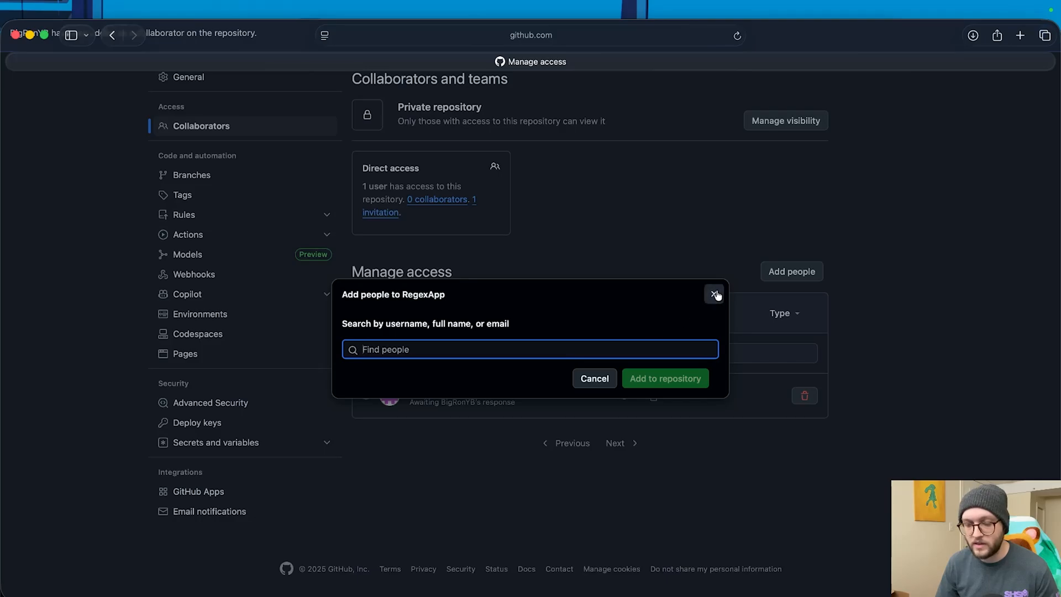
{"action": "left_click", "coordinate": [715, 294]}
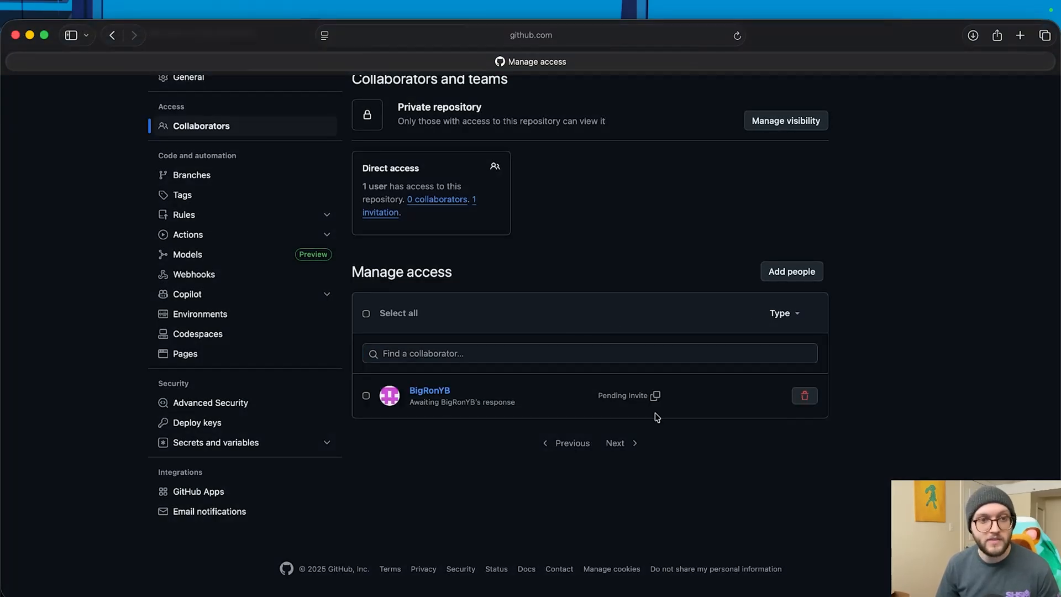
{"action": "left_click", "coordinate": [652, 396]}
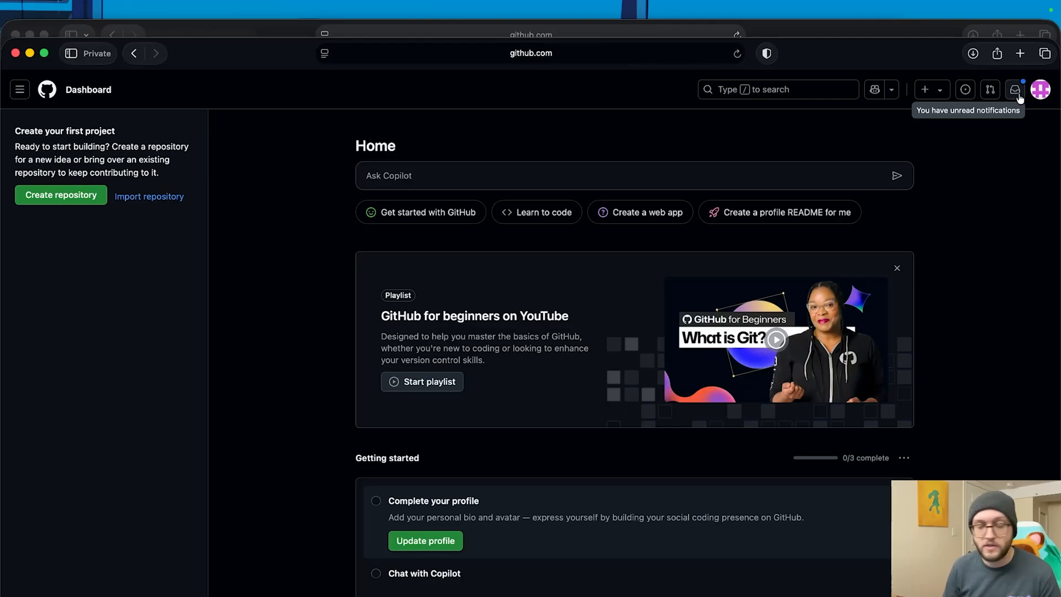
From the invited account's notifications, accept the RegexApp collaboration invitation.
{"action": "left_click", "coordinate": [1015, 89]}
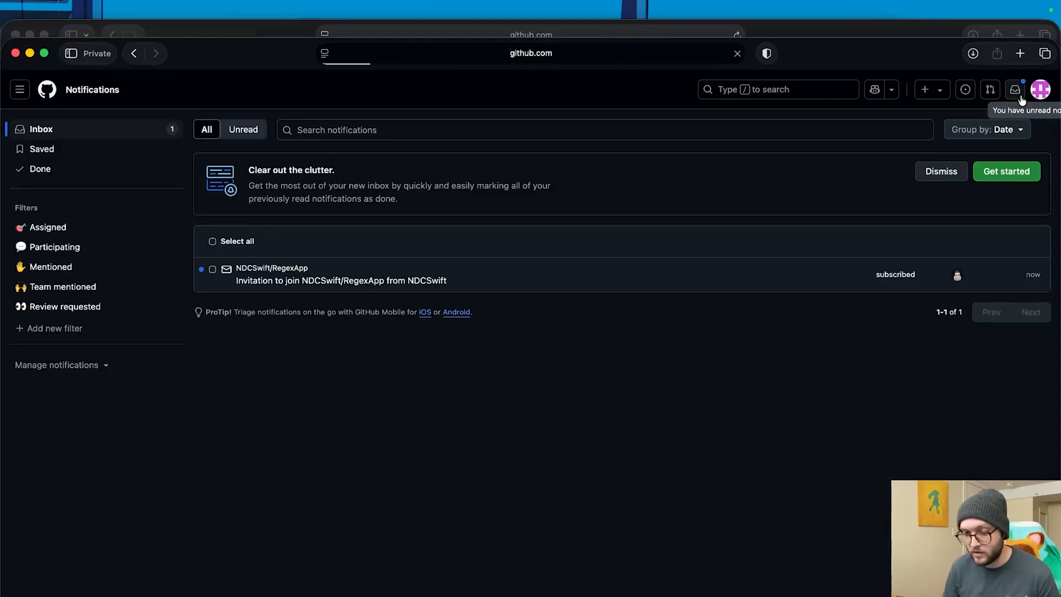
{"action": "left_click", "coordinate": [340, 280]}
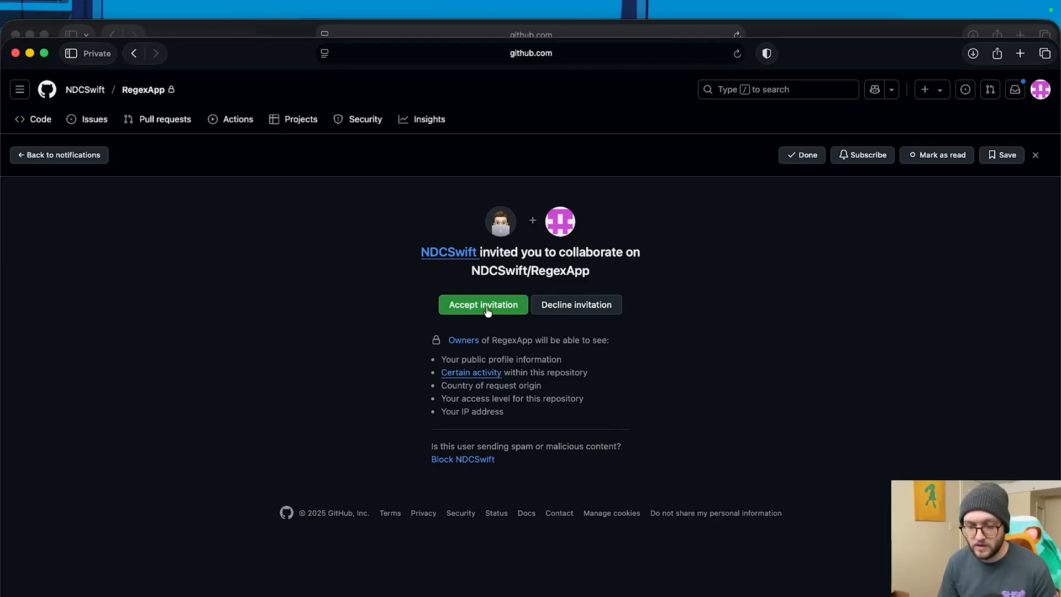
{"action": "left_click", "coordinate": [483, 305]}
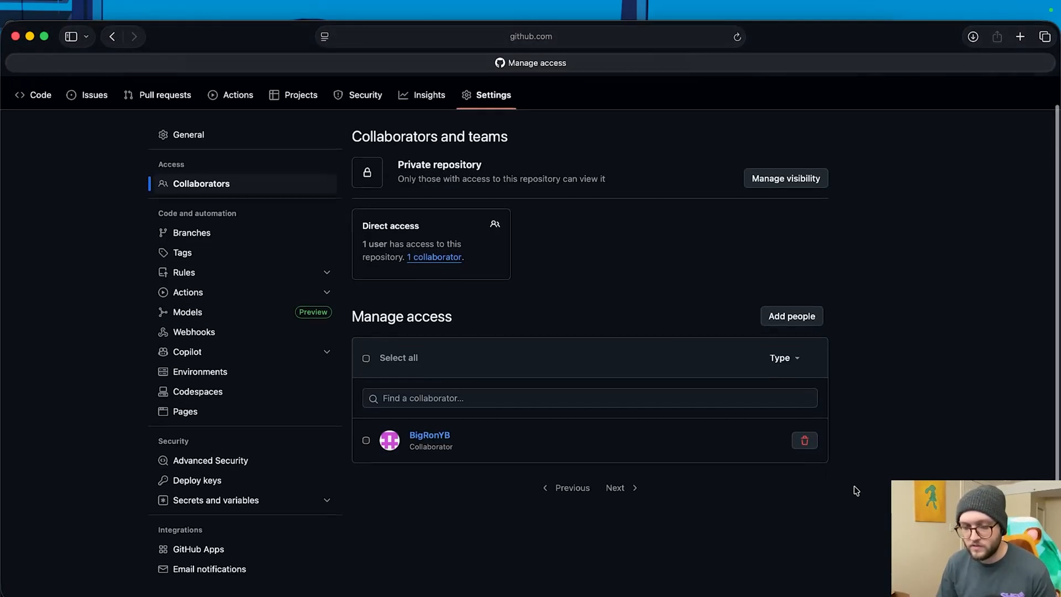
{"action": "scroll", "scroll_direction": "up", "scroll_amount": 3}
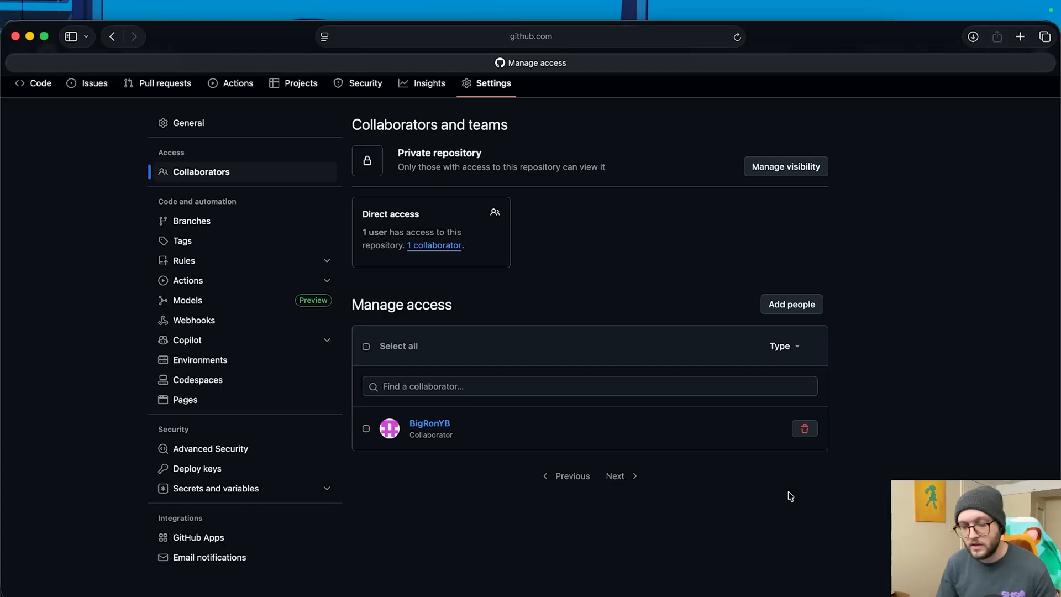
{"action": "mouse_move", "coordinate": [415, 436]}
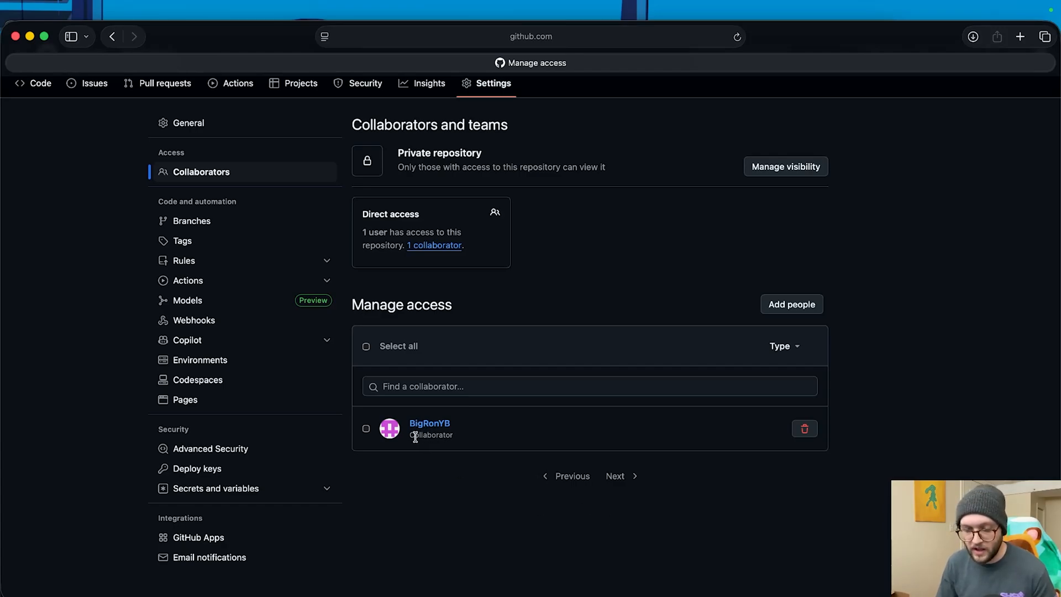
{"action": "mouse_move", "coordinate": [454, 377]}
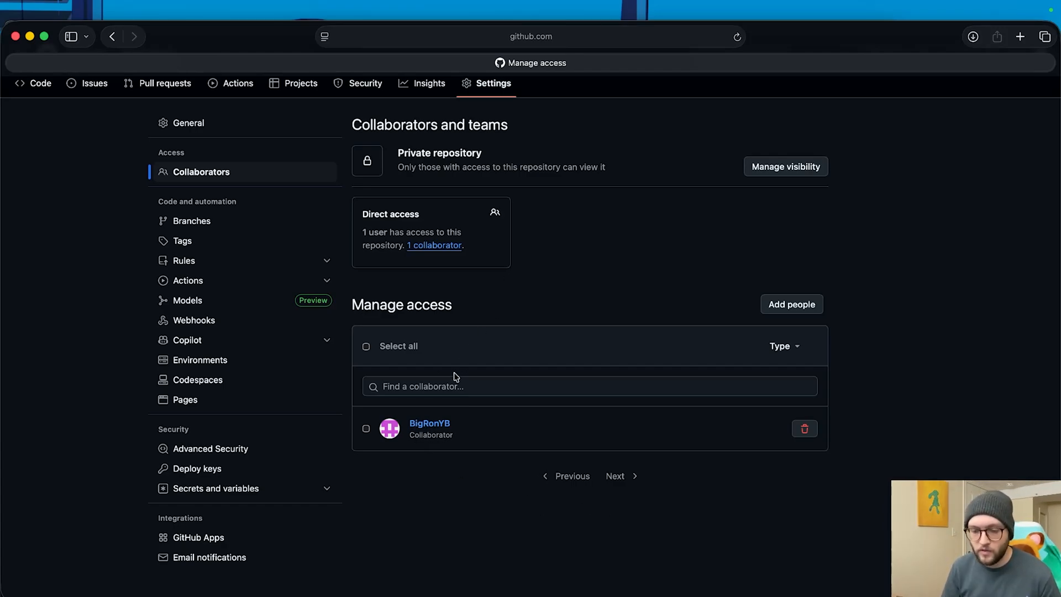
{"action": "type", "text": "Big"}
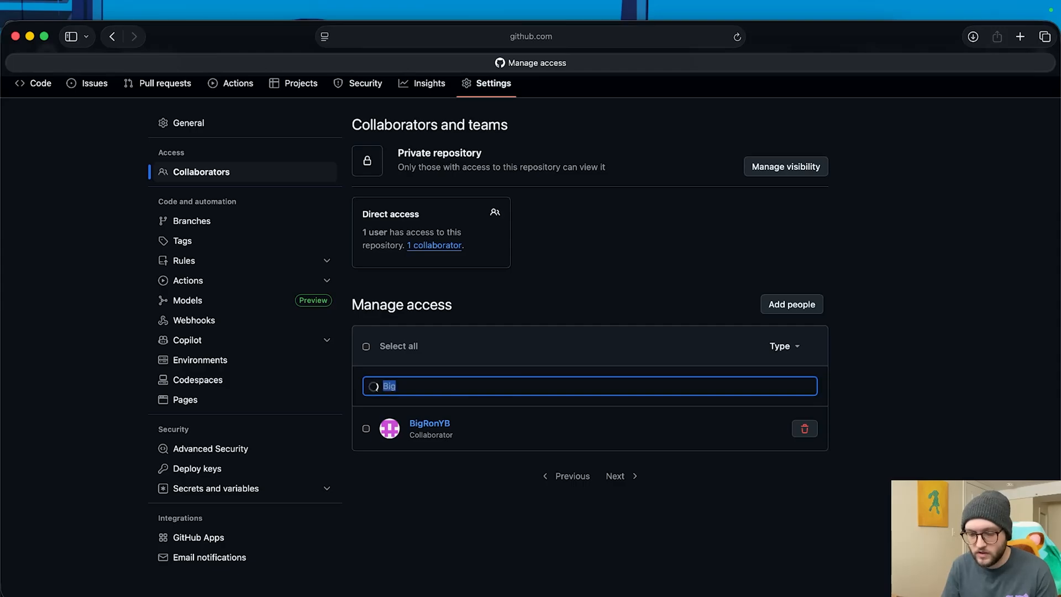
{"action": "key", "text": "delete"}
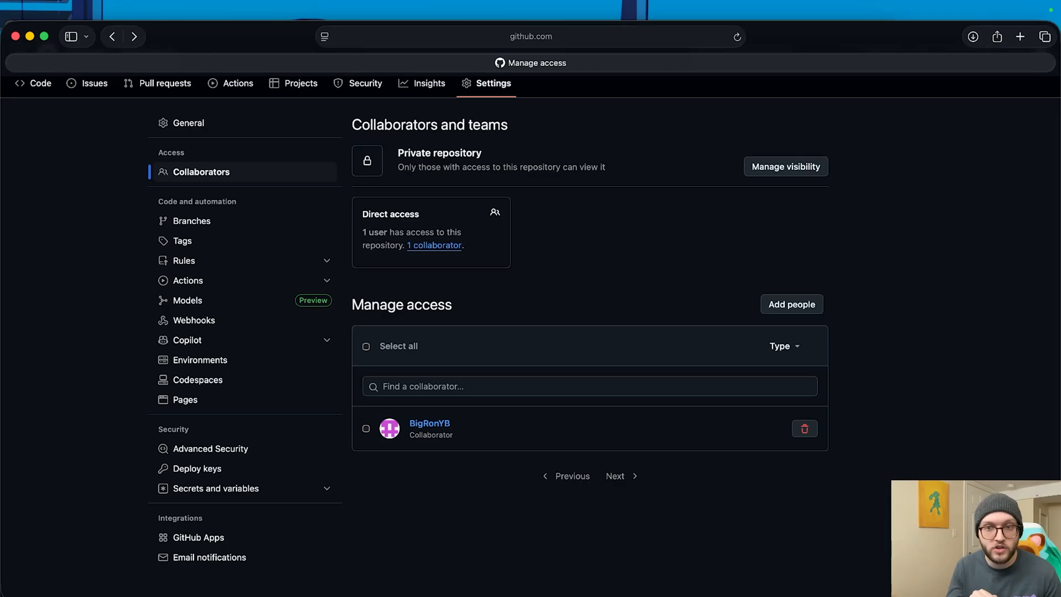
{"action": "mouse_move", "coordinate": [845, 265]}
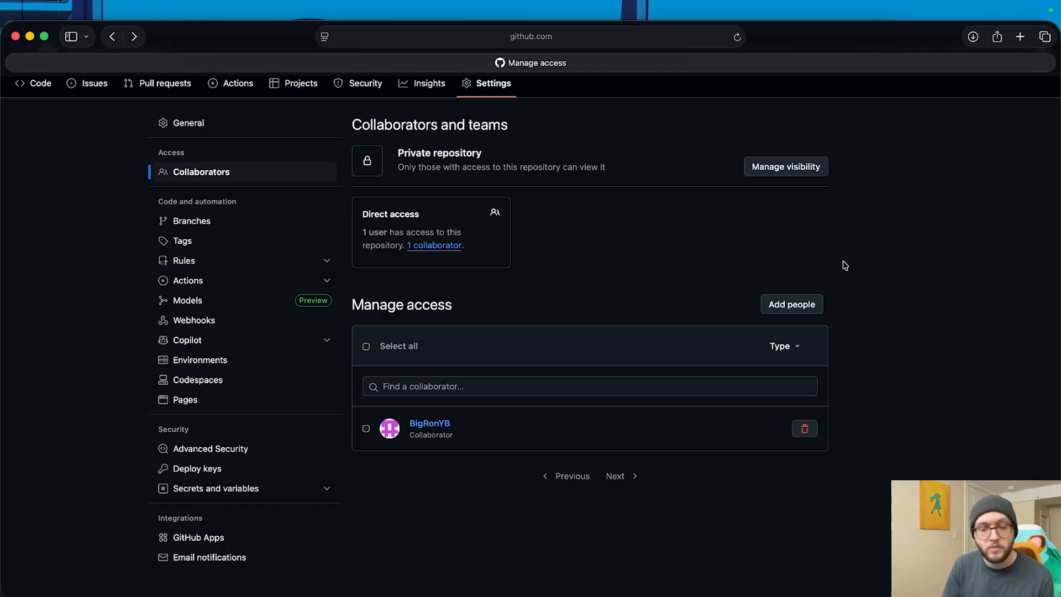
{"action": "mouse_move", "coordinate": [839, 261]}
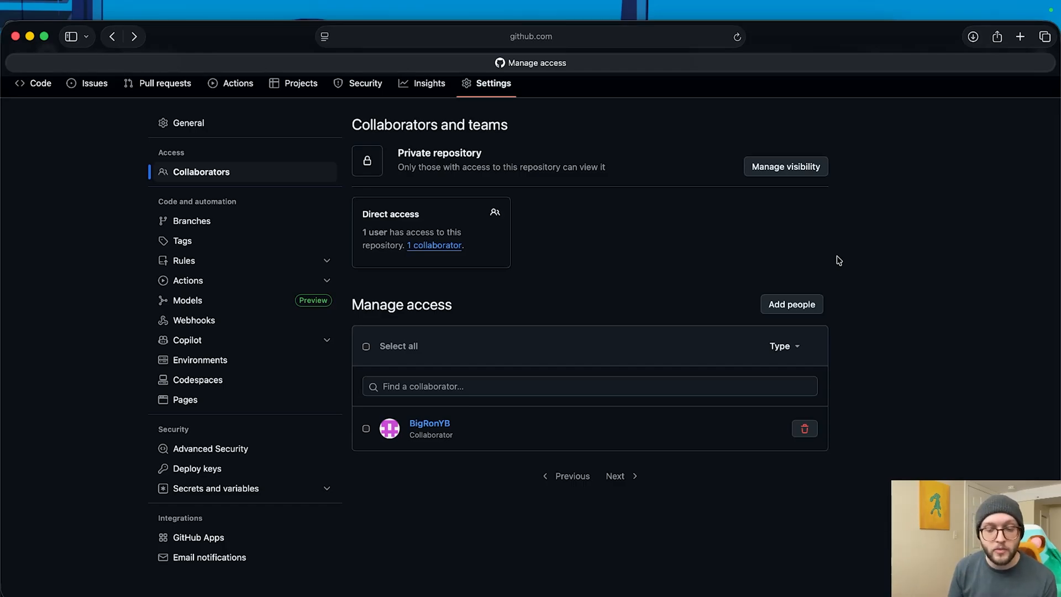
{"action": "mouse_move", "coordinate": [426, 252]}
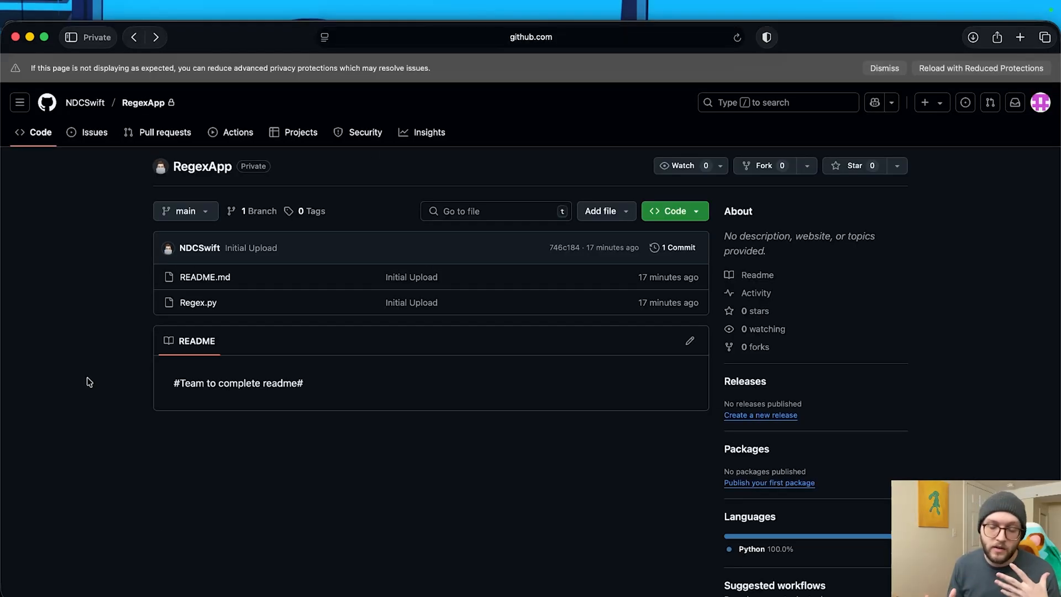
{"action": "mouse_move", "coordinate": [283, 302]}
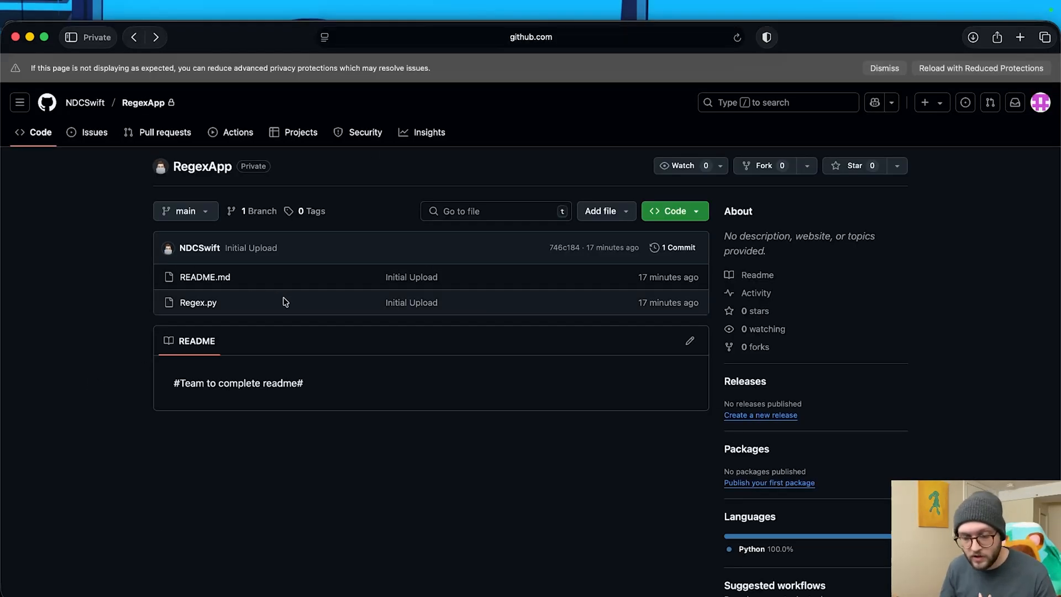
Edit README.md as the second account, adding the line 'Second account making changes'.
{"action": "left_click", "coordinate": [205, 277]}
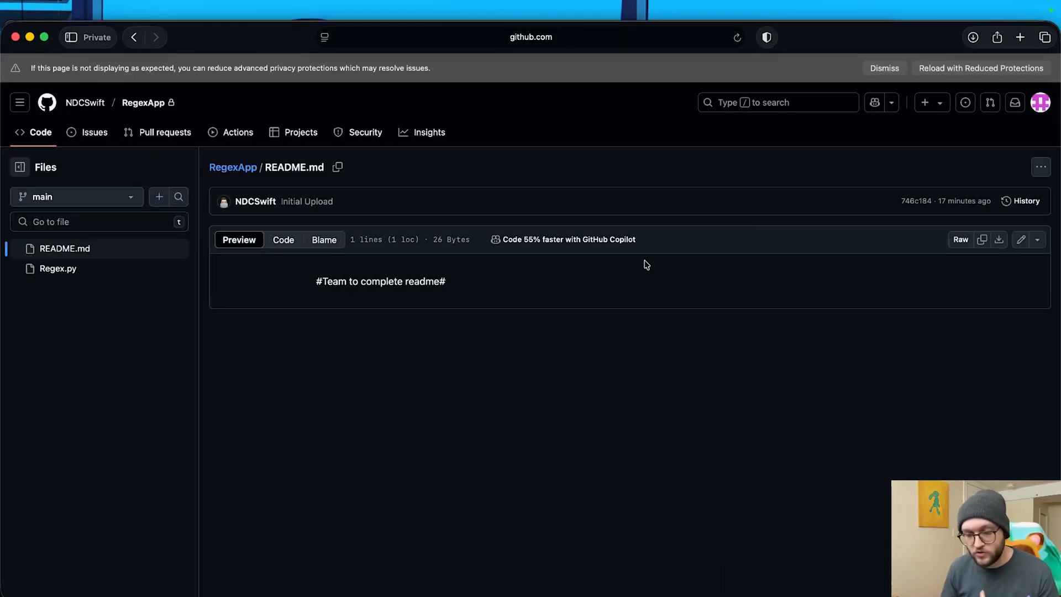
{"action": "left_click", "coordinate": [1020, 239]}
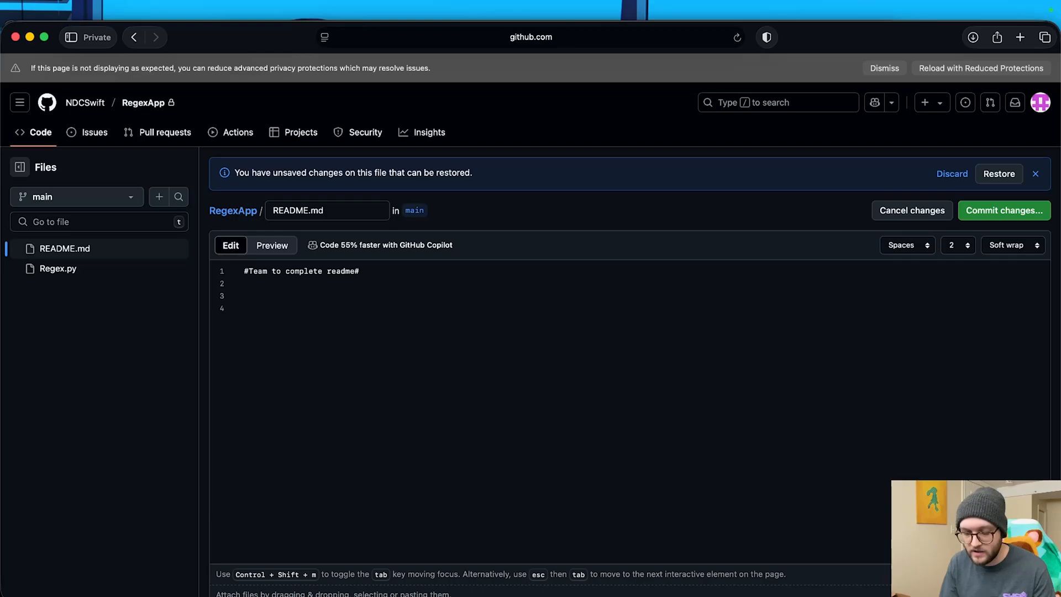
{"action": "type", "text": "Second account mak"}
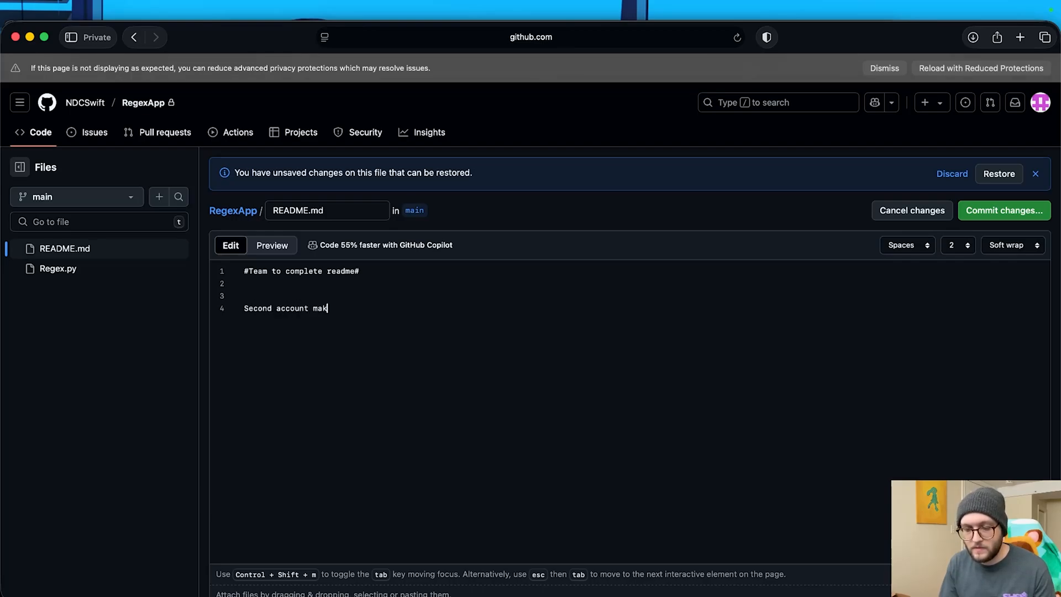
Commit the README change directly to main with an extended description.
{"action": "left_click", "coordinate": [1003, 210]}
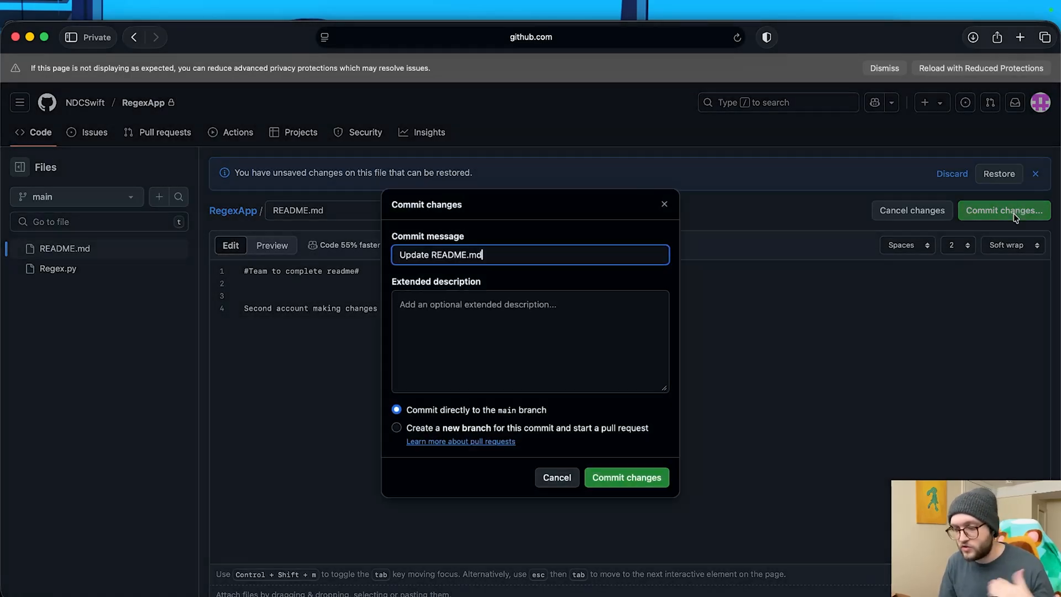
{"action": "left_click", "coordinate": [530, 340]}
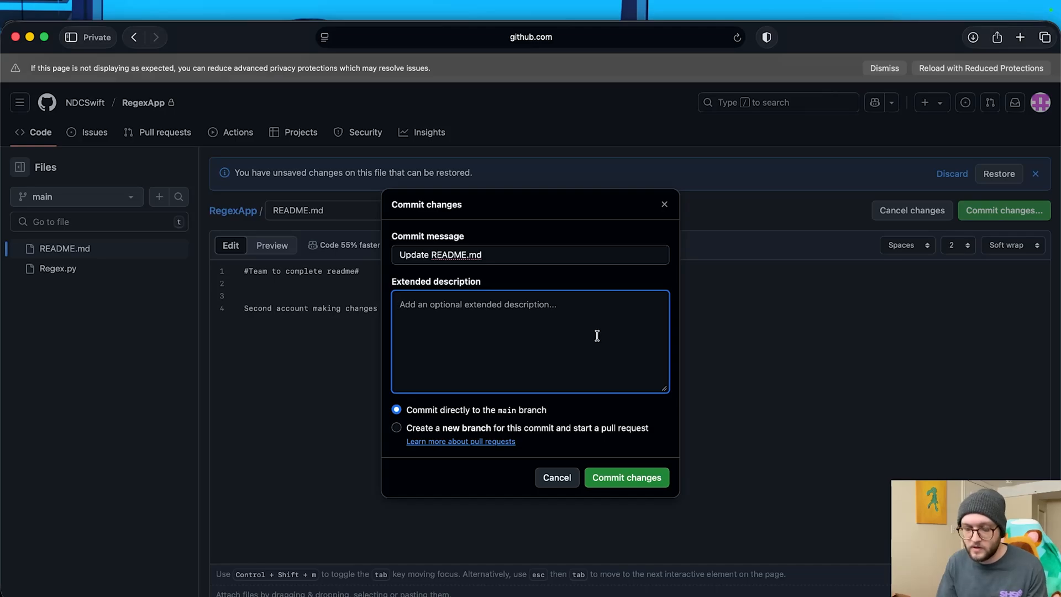
{"action": "type", "text": "Hey its me I mad those changes"}
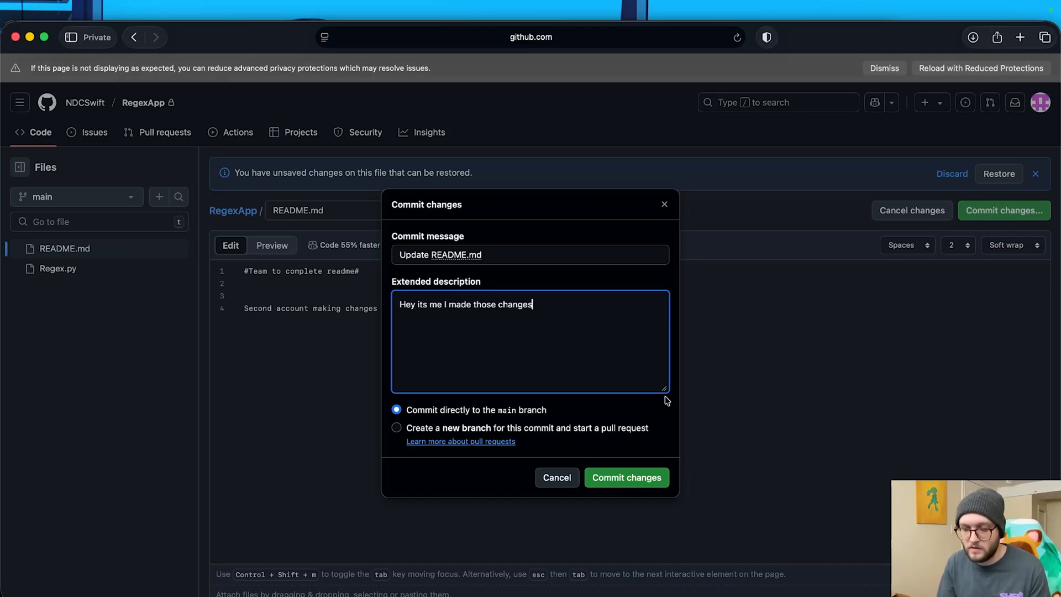
{"action": "left_click", "coordinate": [626, 478]}
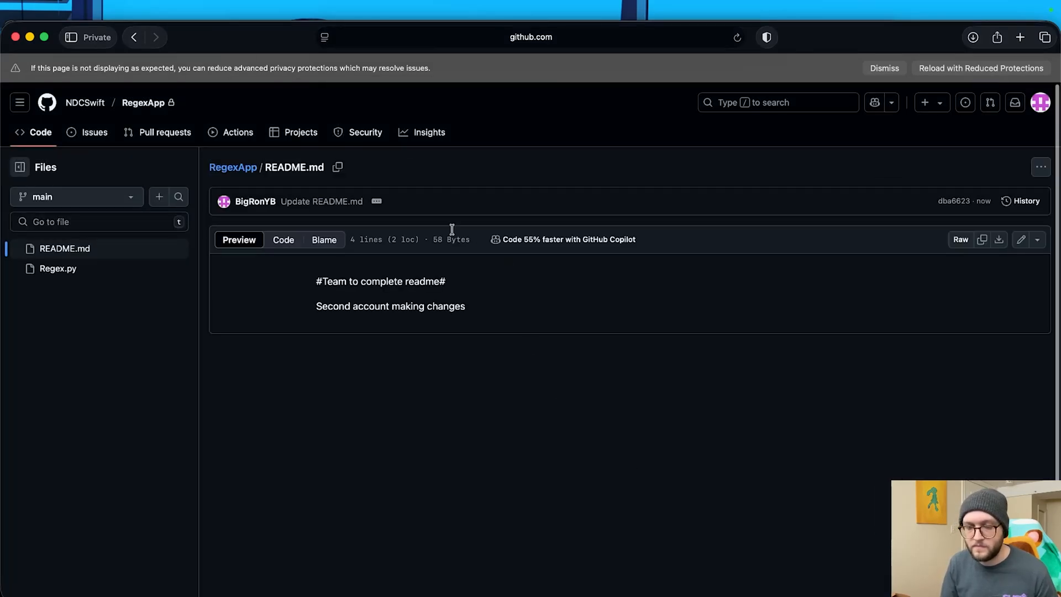
{"action": "mouse_move", "coordinate": [178, 39]}
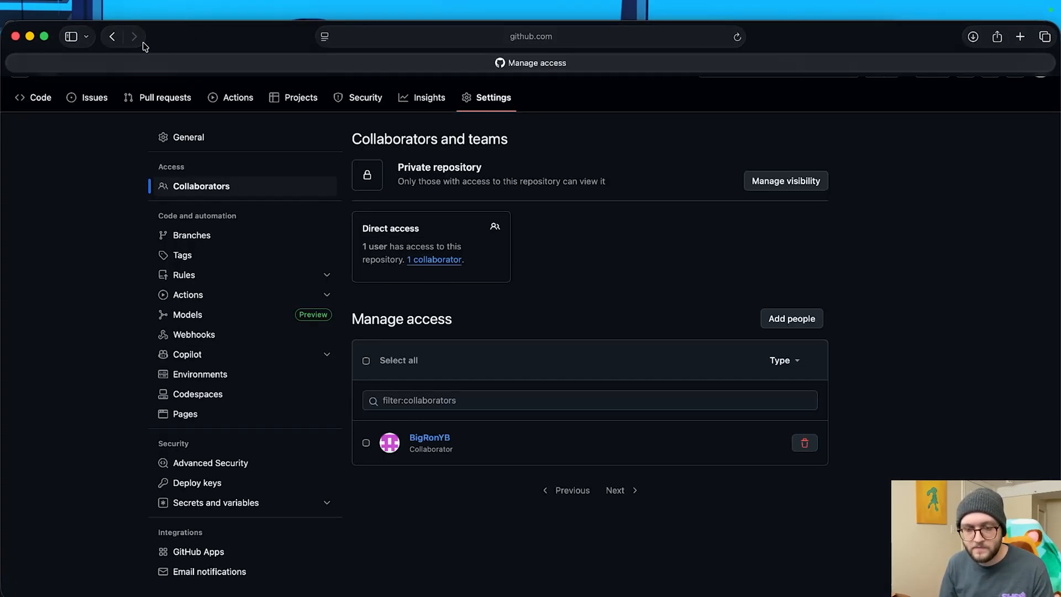
{"action": "mouse_move", "coordinate": [81, 154]}
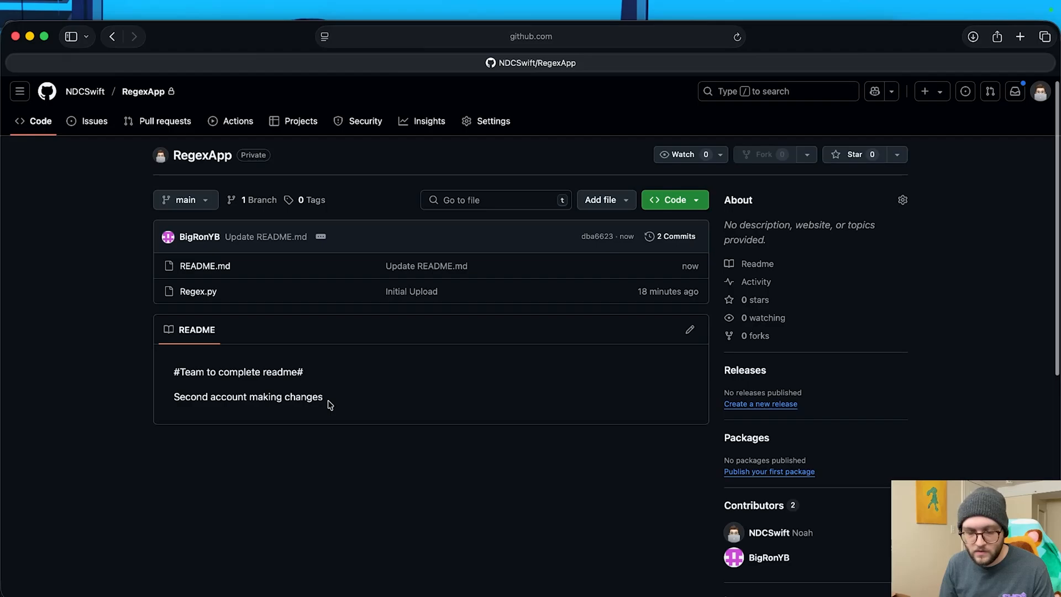
{"action": "mouse_move", "coordinate": [378, 397]}
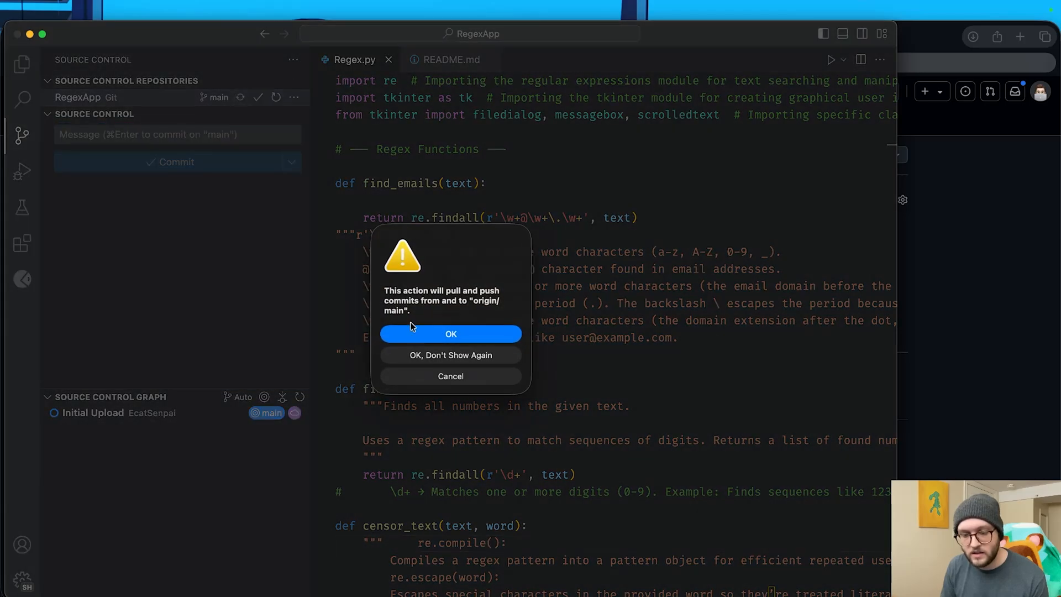
Sync with origin main and view the pulled second-account line in README.md.
{"action": "left_click", "coordinate": [451, 334]}
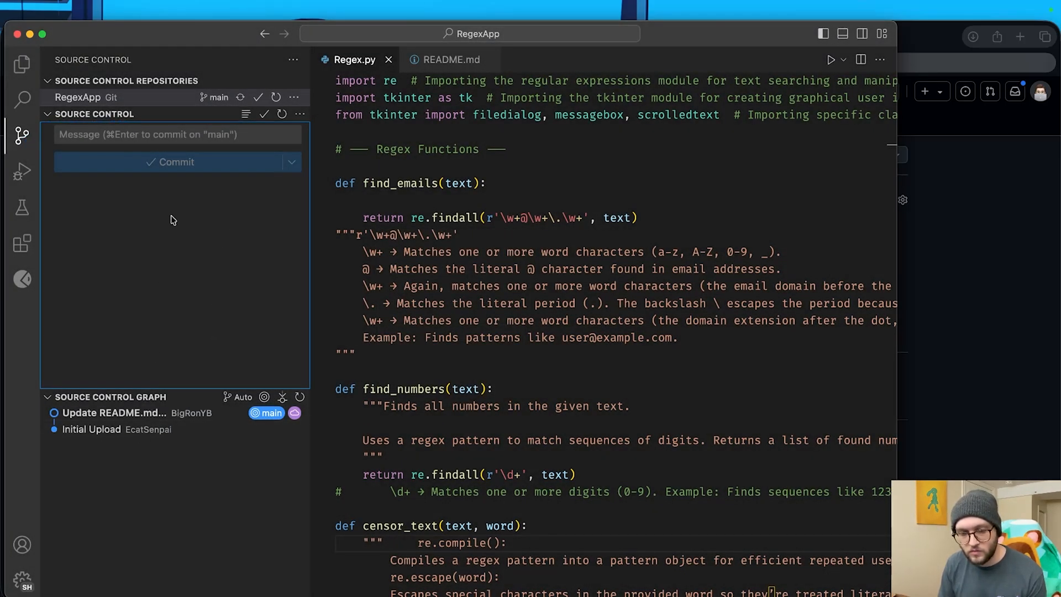
{"action": "mouse_move", "coordinate": [114, 126]}
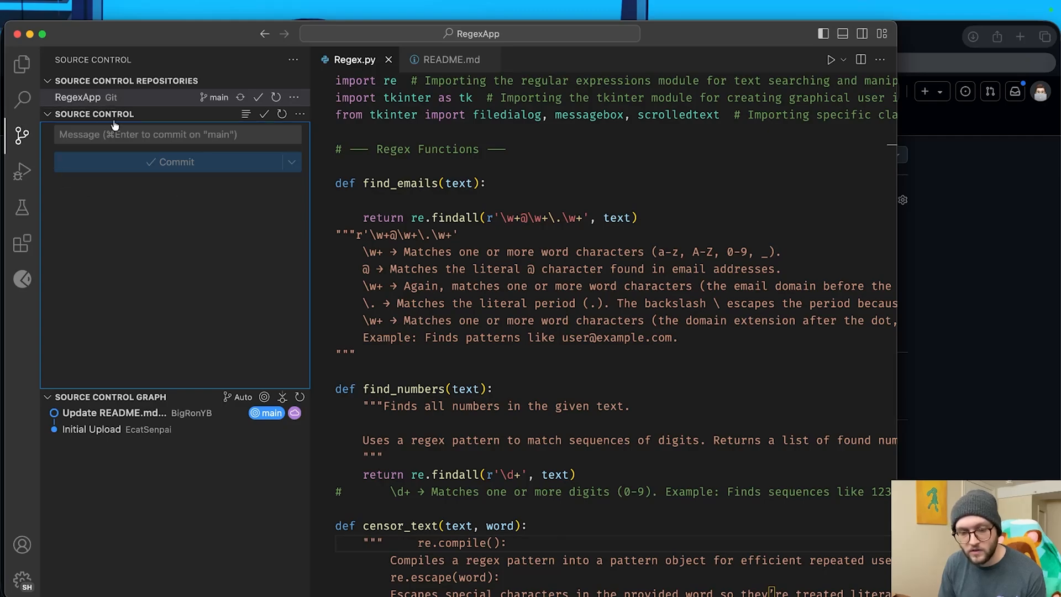
{"action": "left_click", "coordinate": [450, 59]}
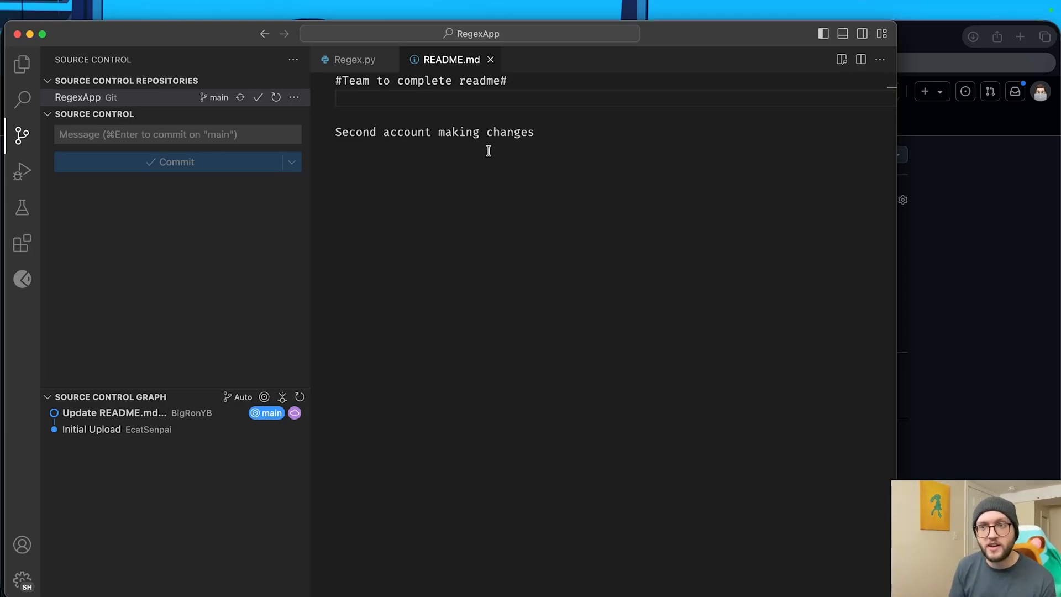
{"action": "left_click", "coordinate": [336, 98]}
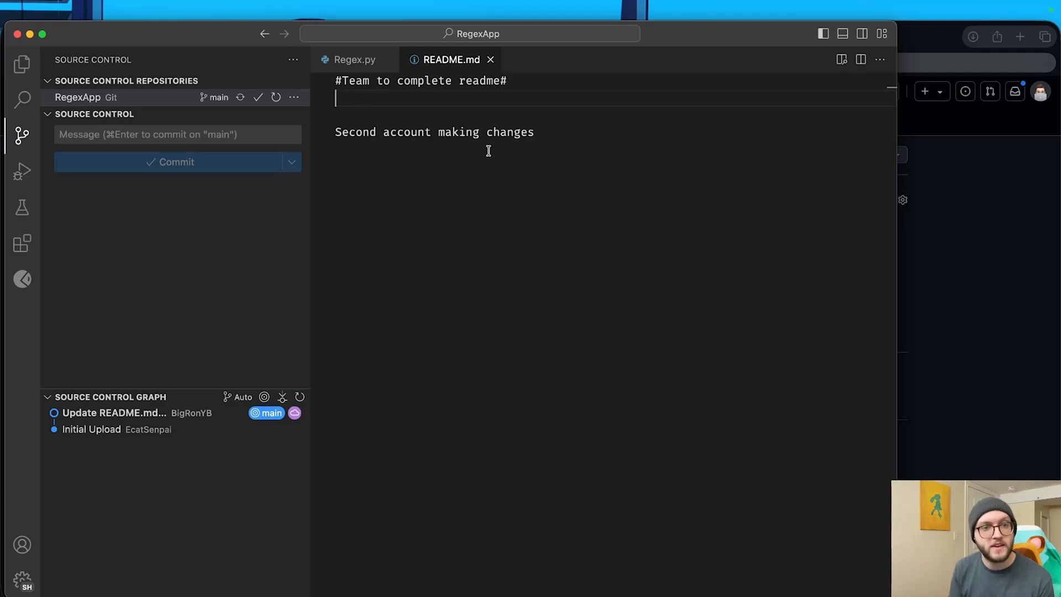